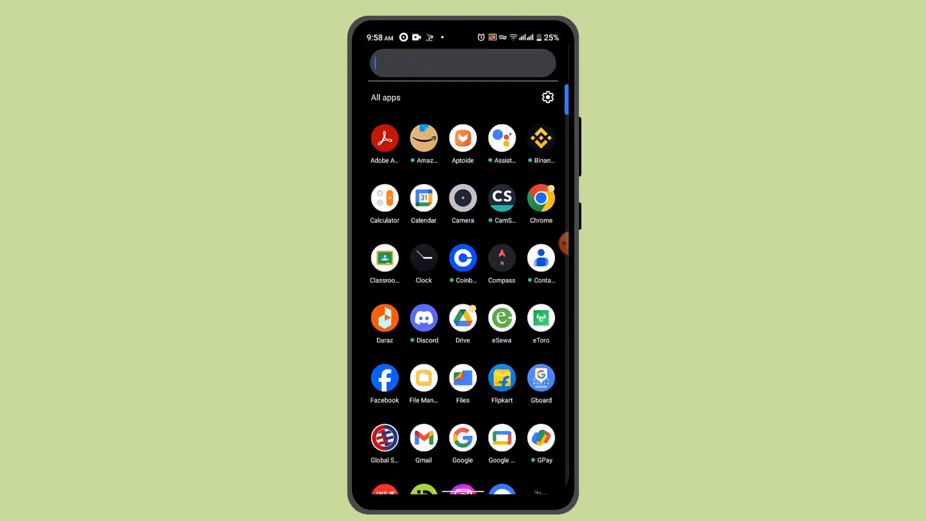
Step: Launch the Binance app from the All apps drawer
left_click(540, 137)
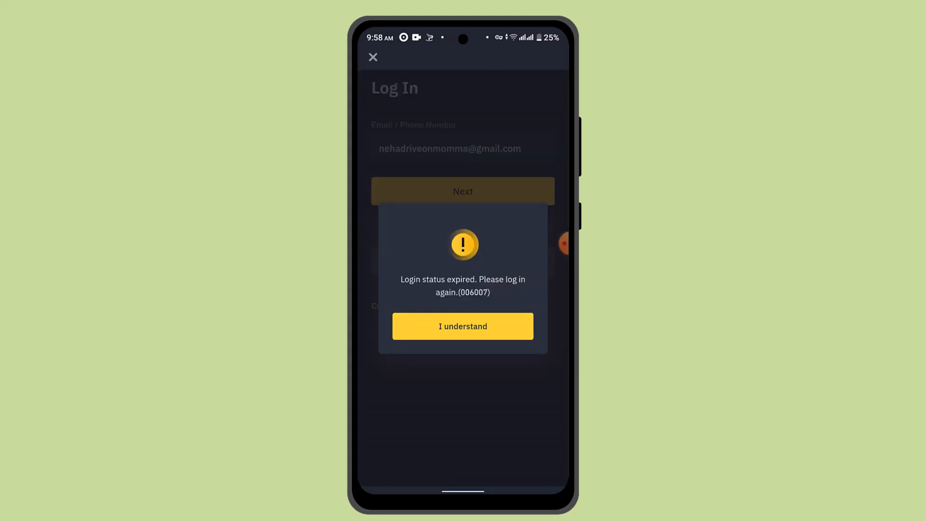
Step: Dismiss the login-expired notice and submit the prefilled email to reach the password field
left_click(462, 326)
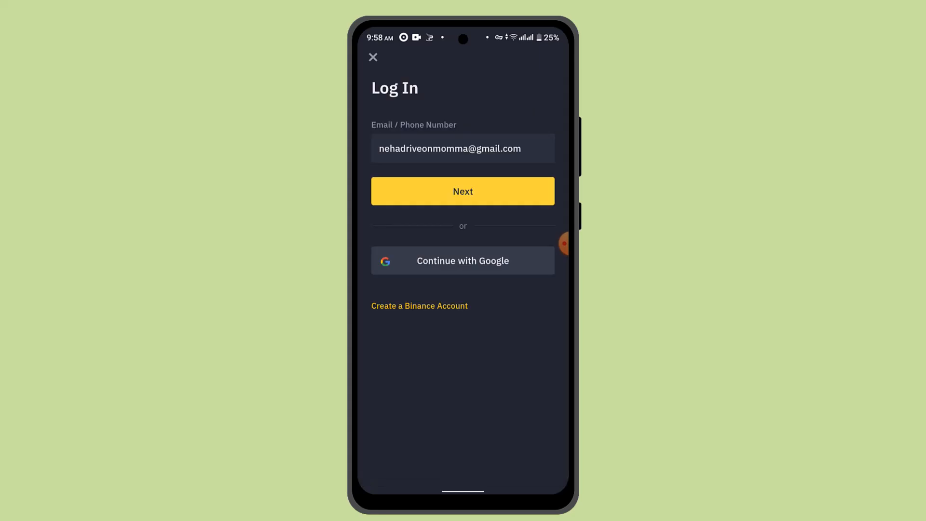
left_click(462, 191)
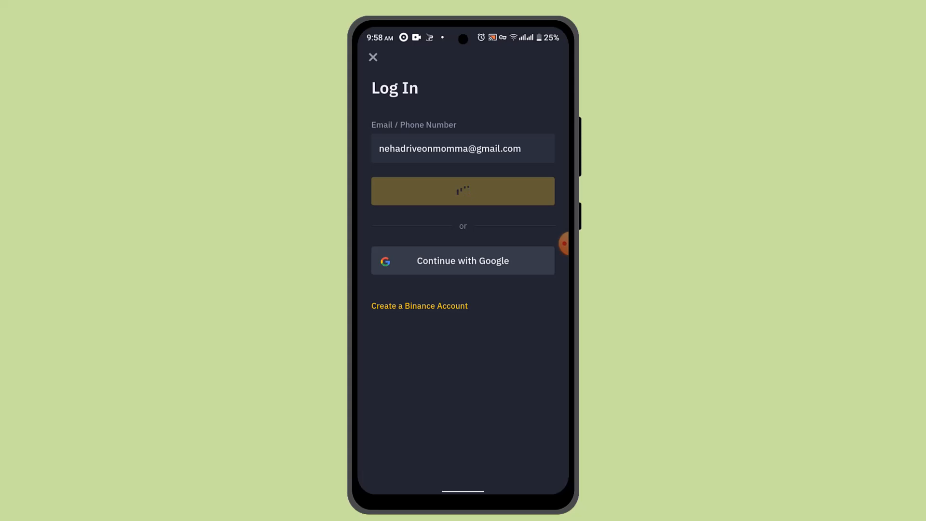
left_click(462, 191)
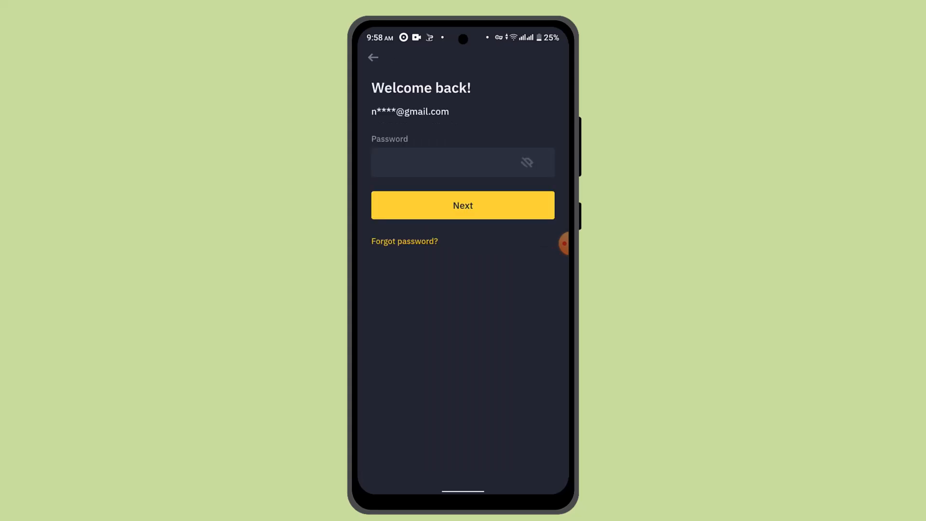